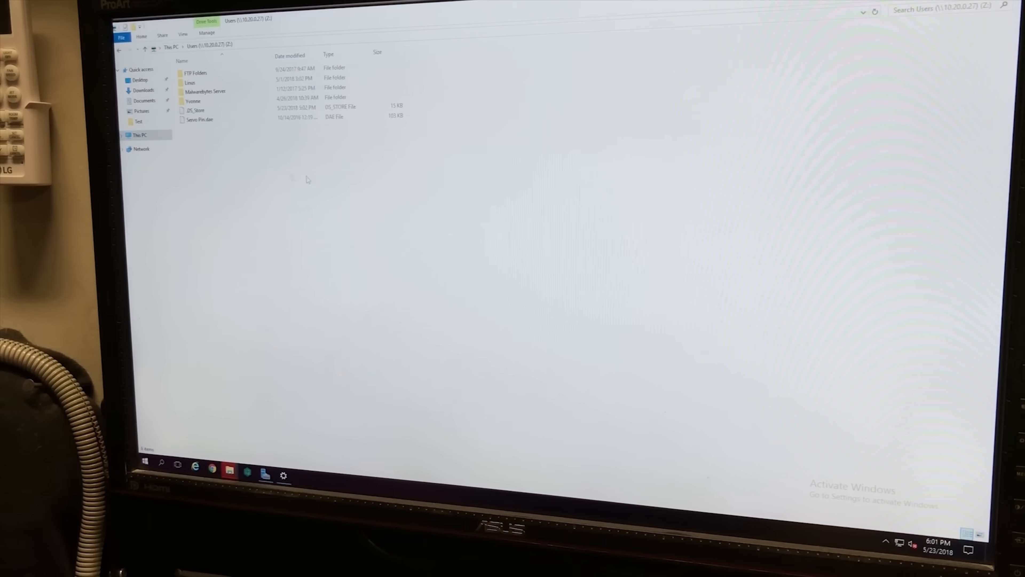
Browse into the Linus folder's Test subfolder on the Users (Z:) drive.
double_click(189, 82)
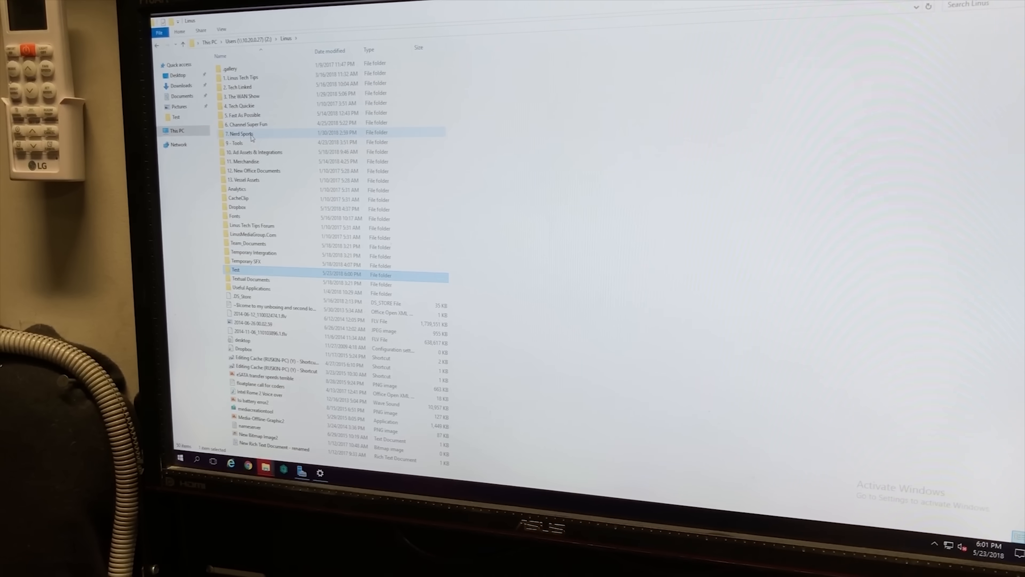
double_click(235, 269)
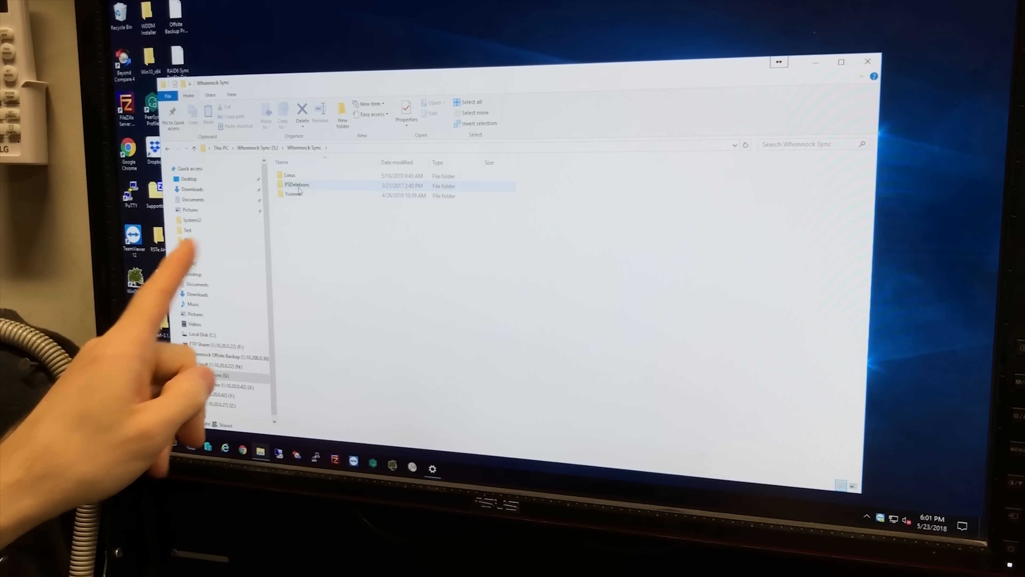
Browse PSDeletions on Whonnock Sync down to Linus's Test folder holding 'test for video'.
double_click(298, 186)
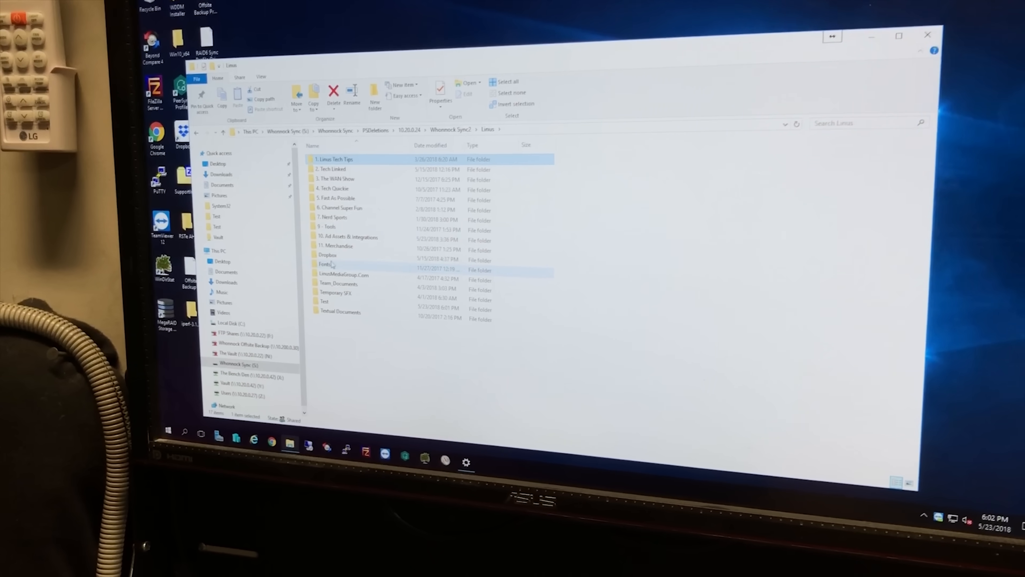
double_click(324, 300)
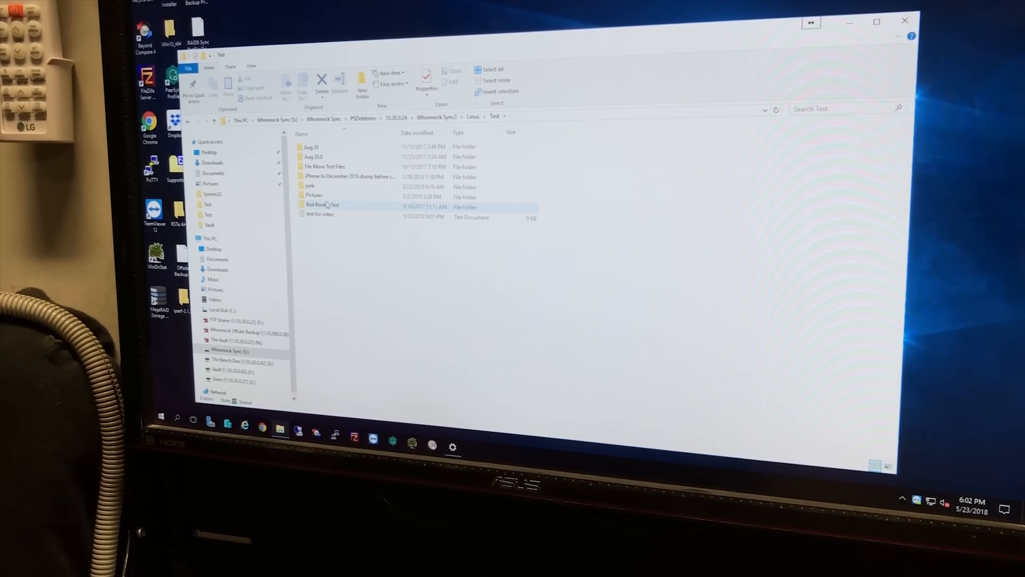